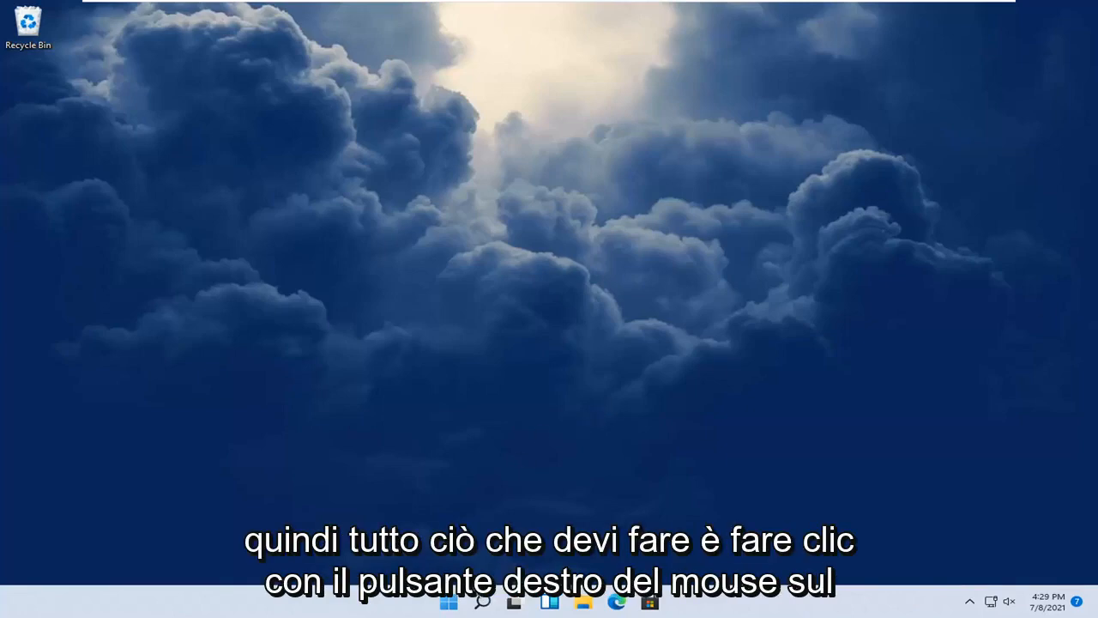
Step: Launch Settings from the Start button's quick link menu
right_click(448, 601)
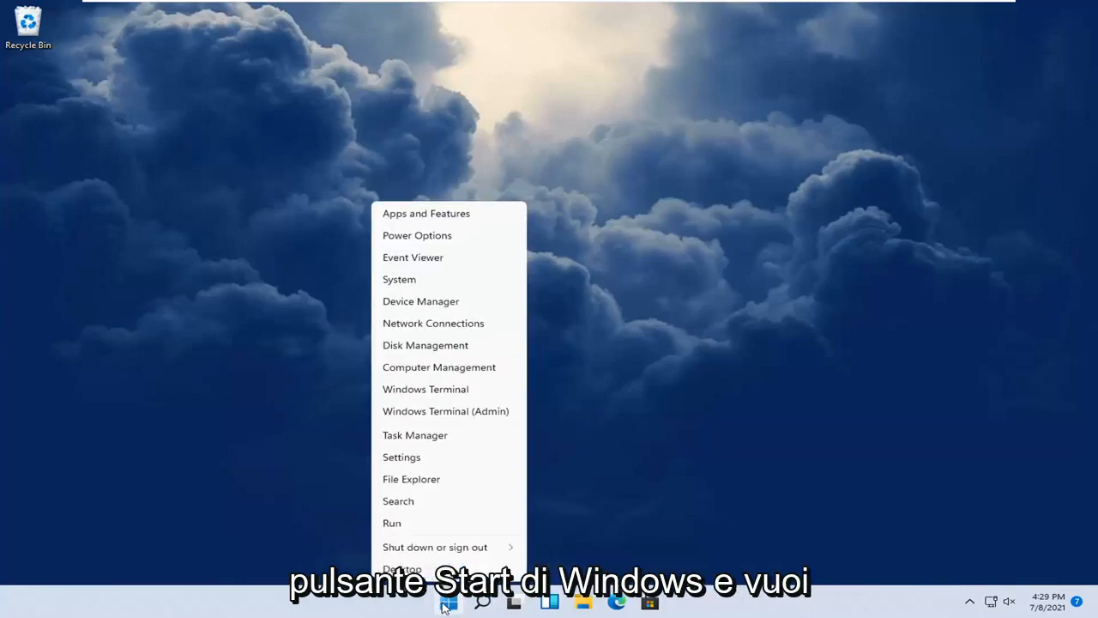
left_click(401, 456)
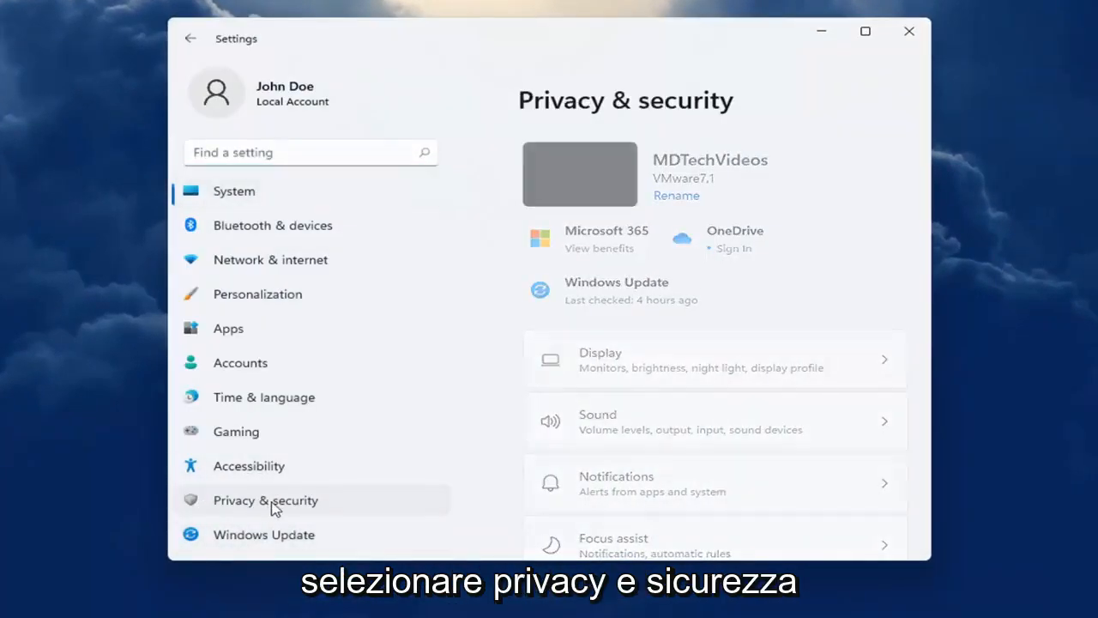
Step: Scroll the Privacy & security page down to the App permissions section
scroll("down", 3)
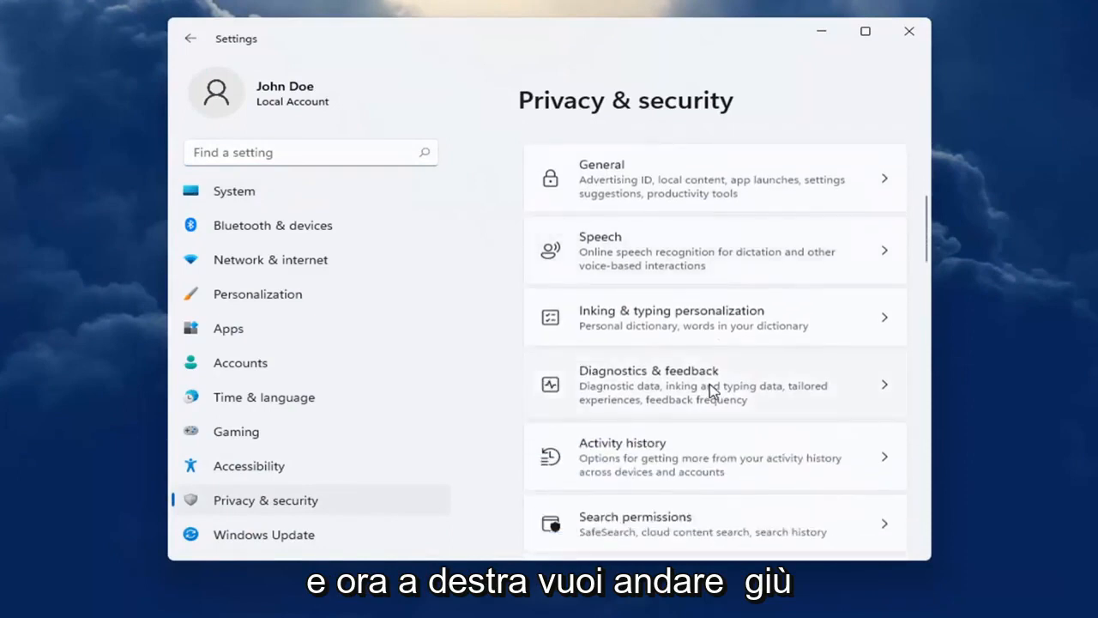
scroll("down", 3)
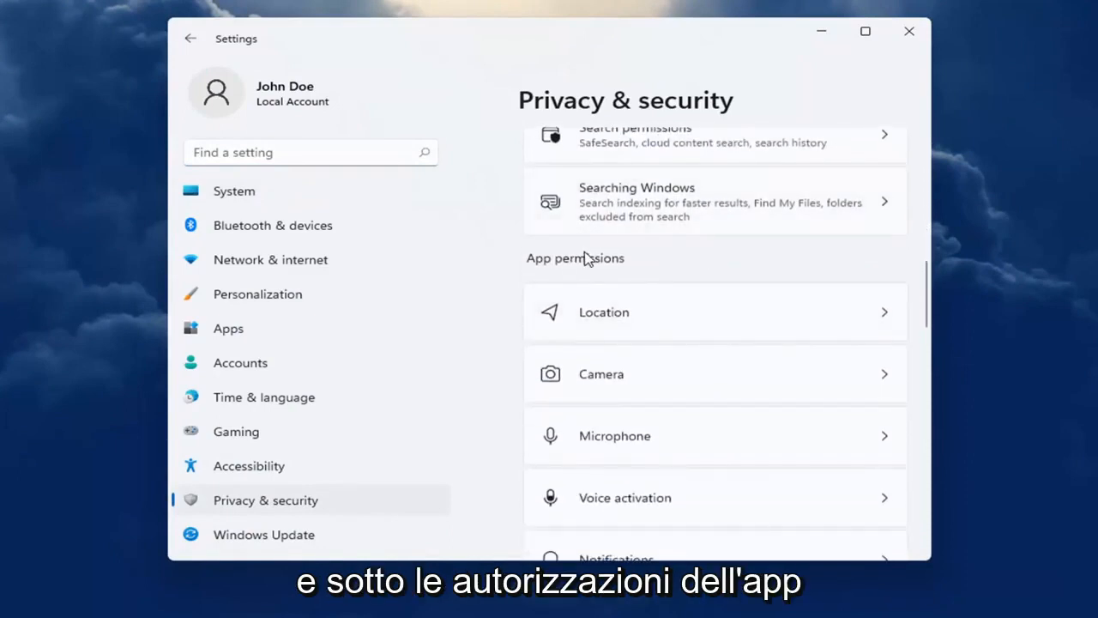
scroll("down", 3)
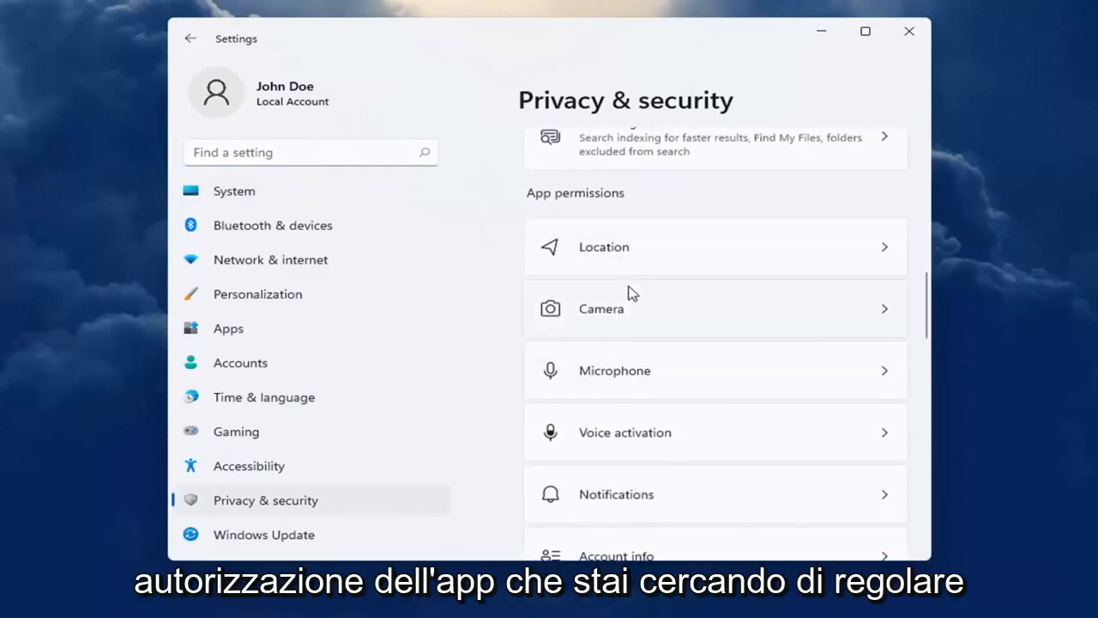
mouse_move(614, 333)
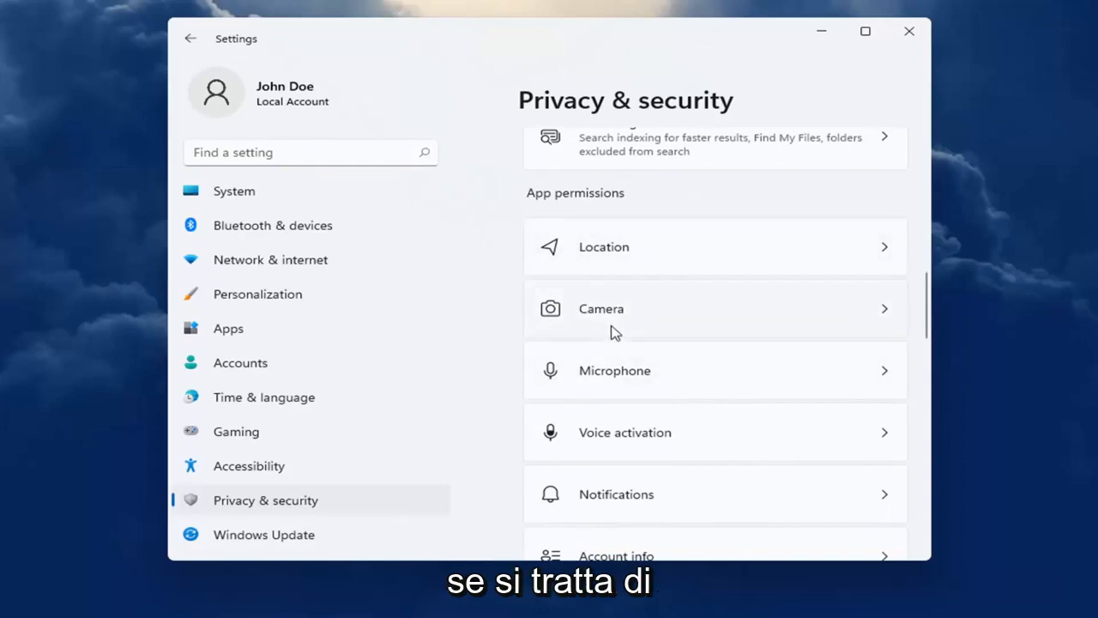
mouse_move(629, 355)
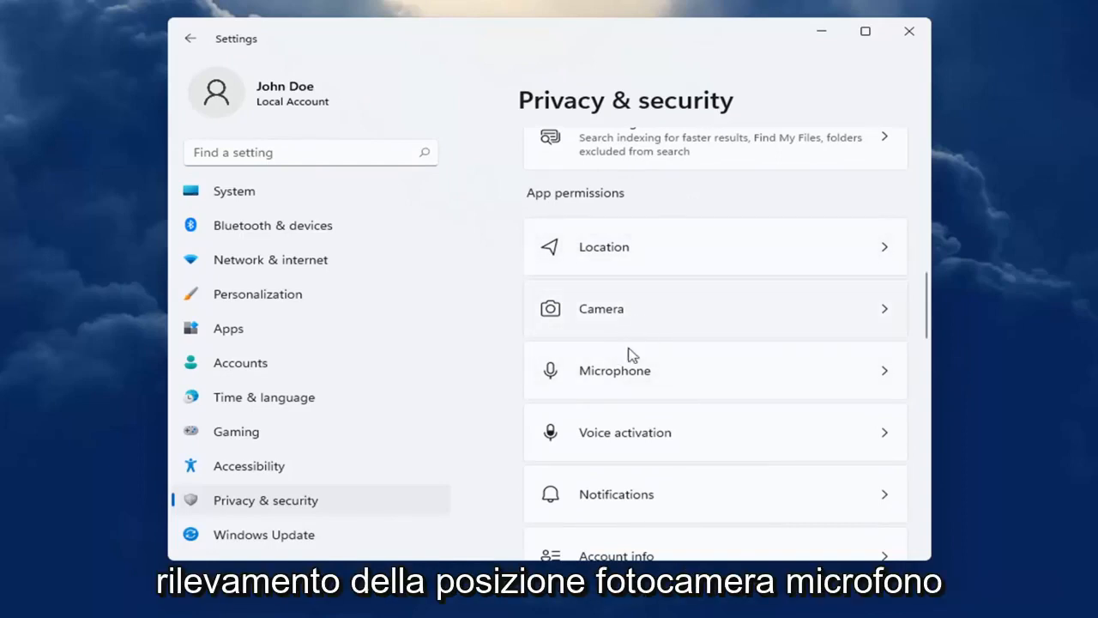
scroll("down", 3)
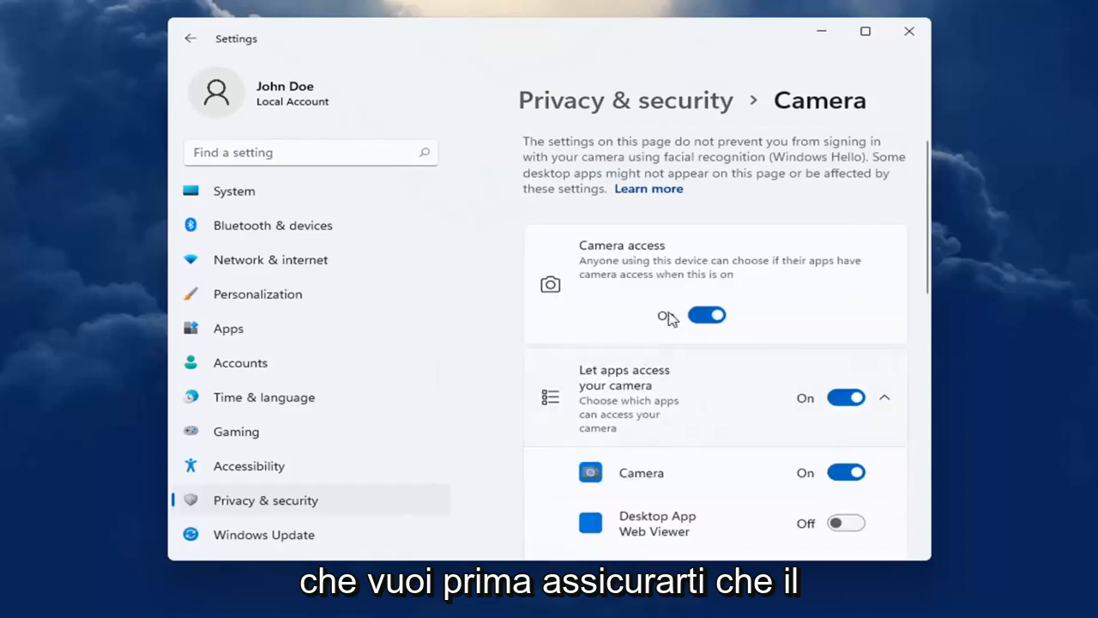
mouse_move(702, 346)
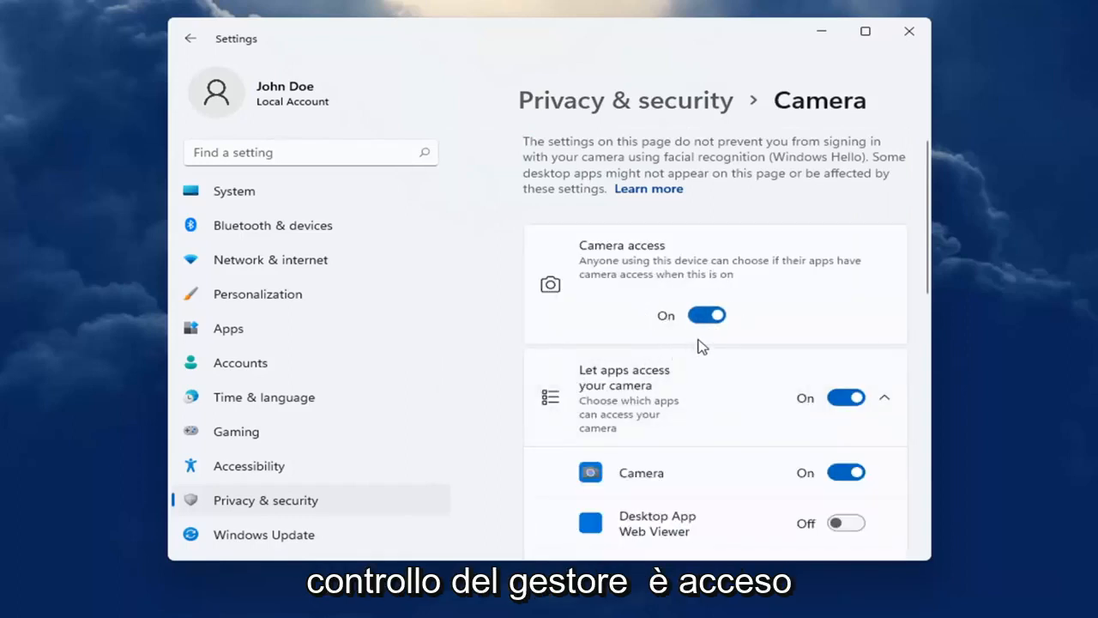
Step: Confirm Skype's camera access toggle is On, then return to Privacy & security
scroll("down", 3)
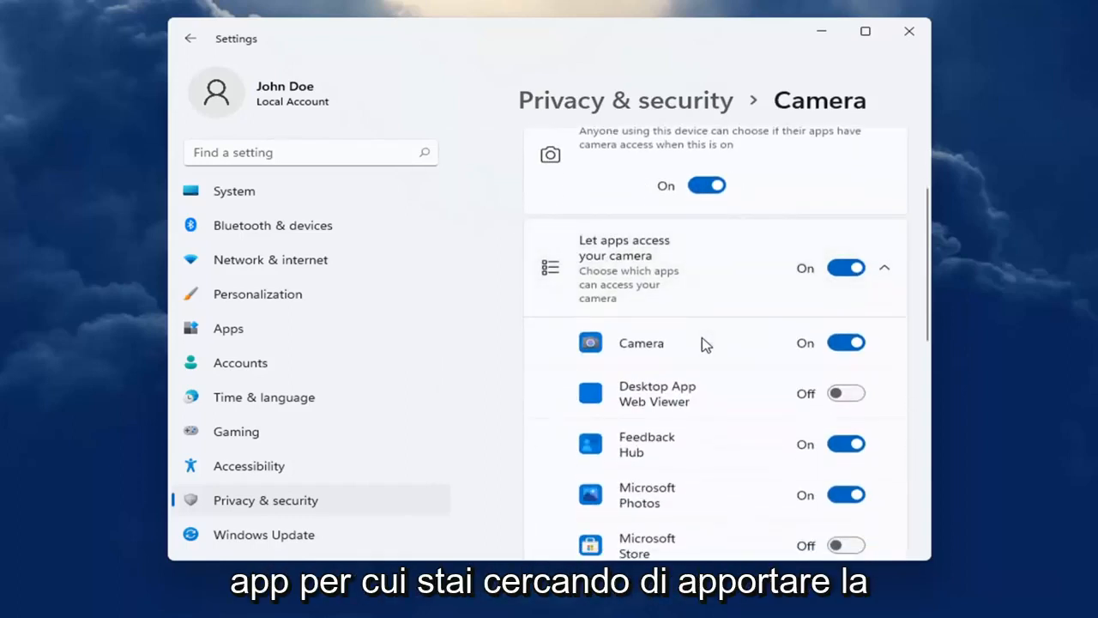
scroll("down", 3)
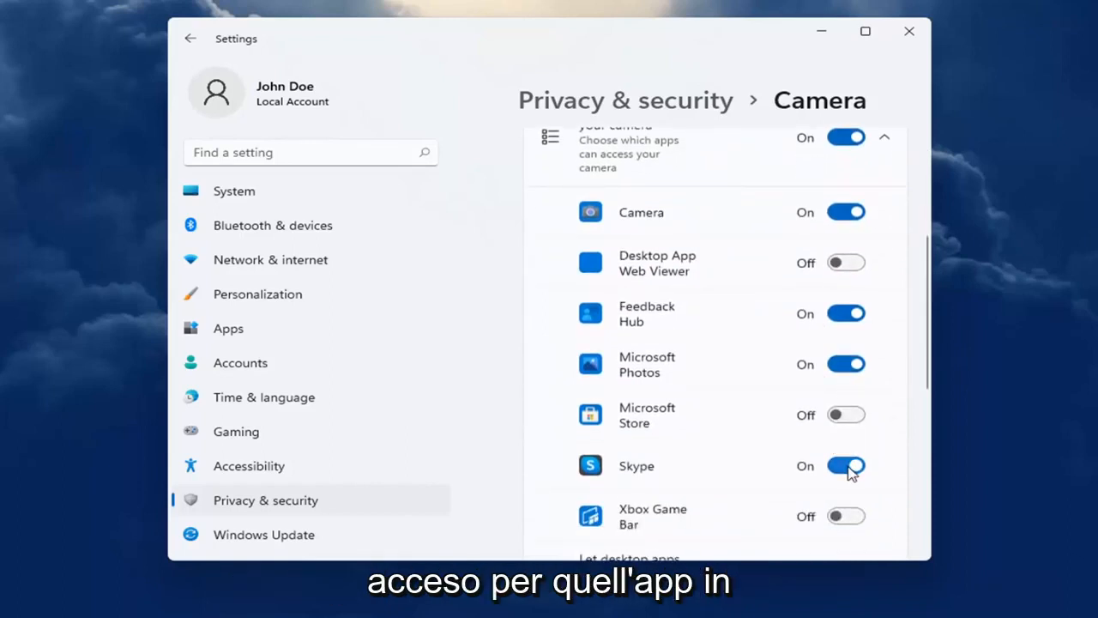
left_click(189, 38)
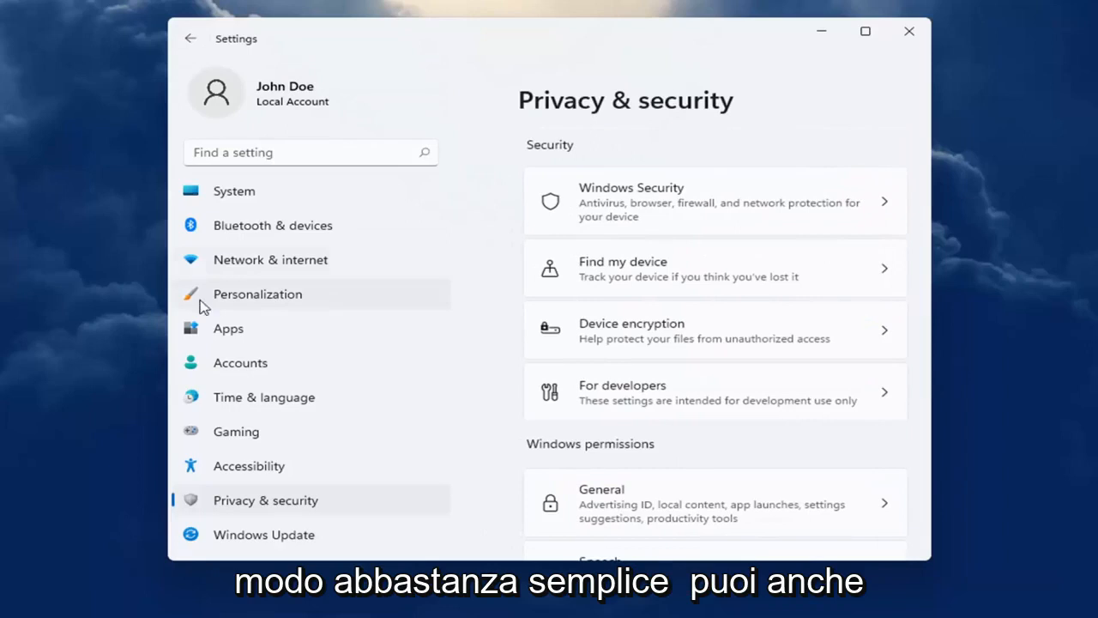
Step: Filter Apps & features to 'skype' and show Skype's more-options menu
left_click(228, 330)
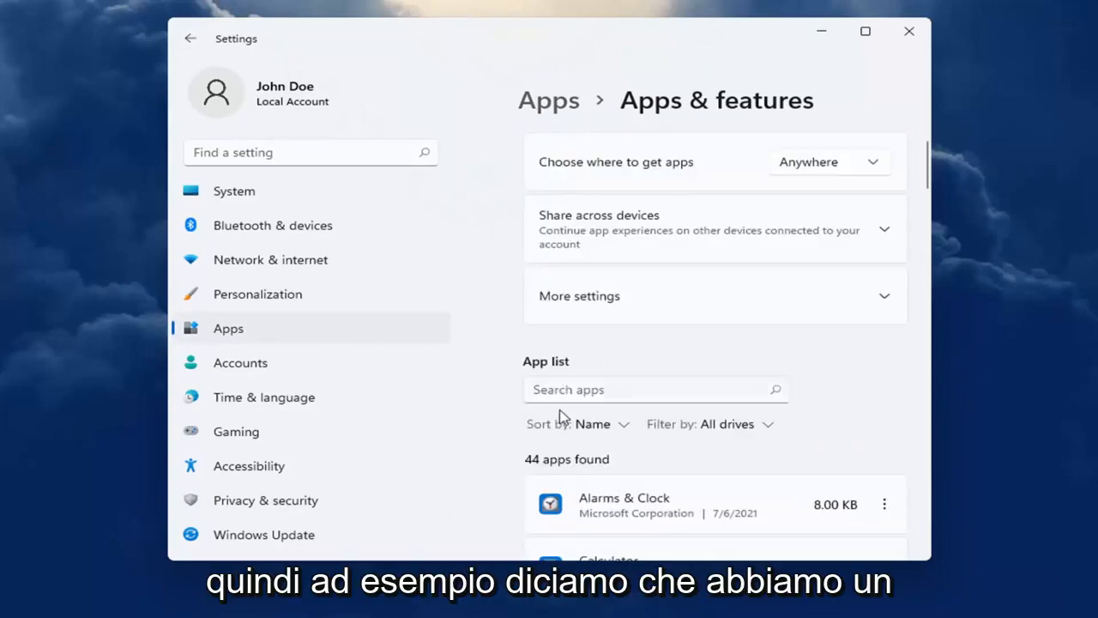
type("skype")
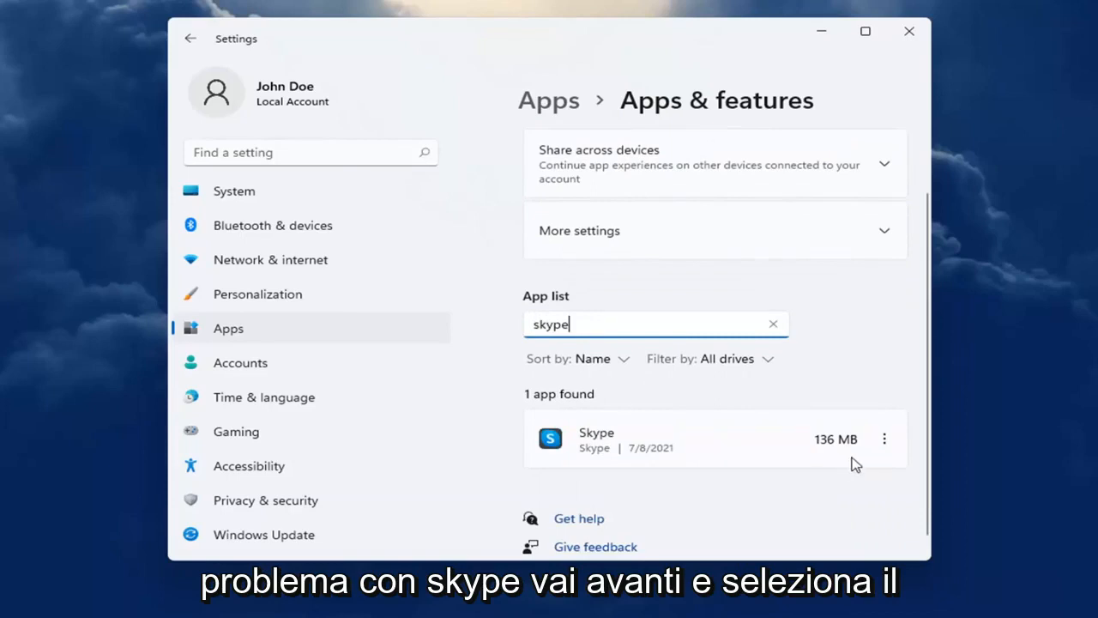
left_click(885, 439)
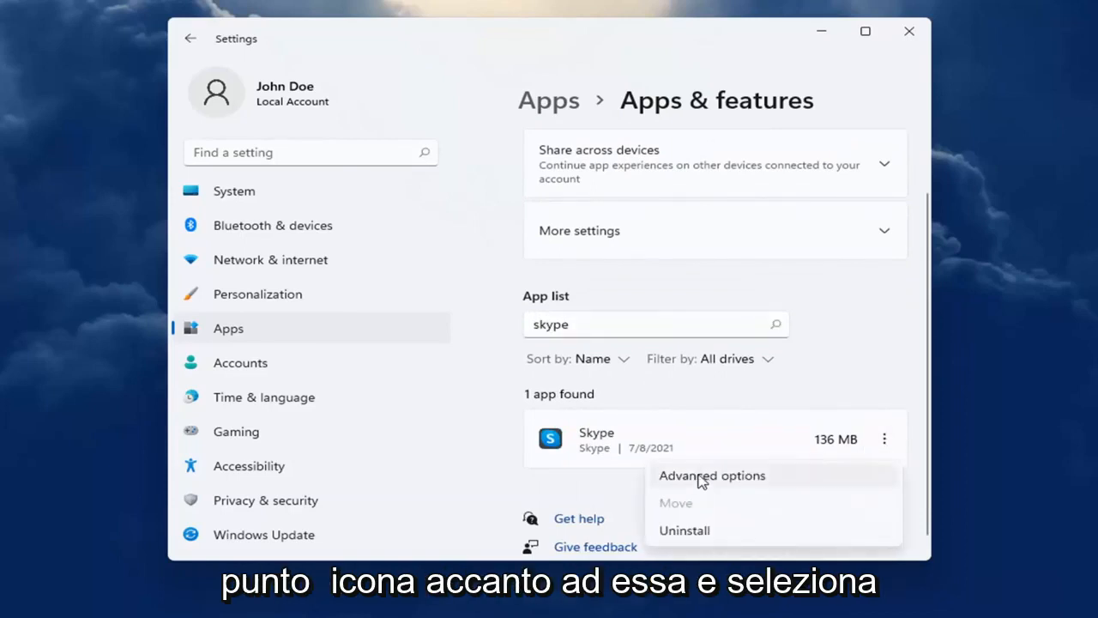
Step: View Skype's Advanced options showing Camera and Microphone permissions On
left_click(711, 475)
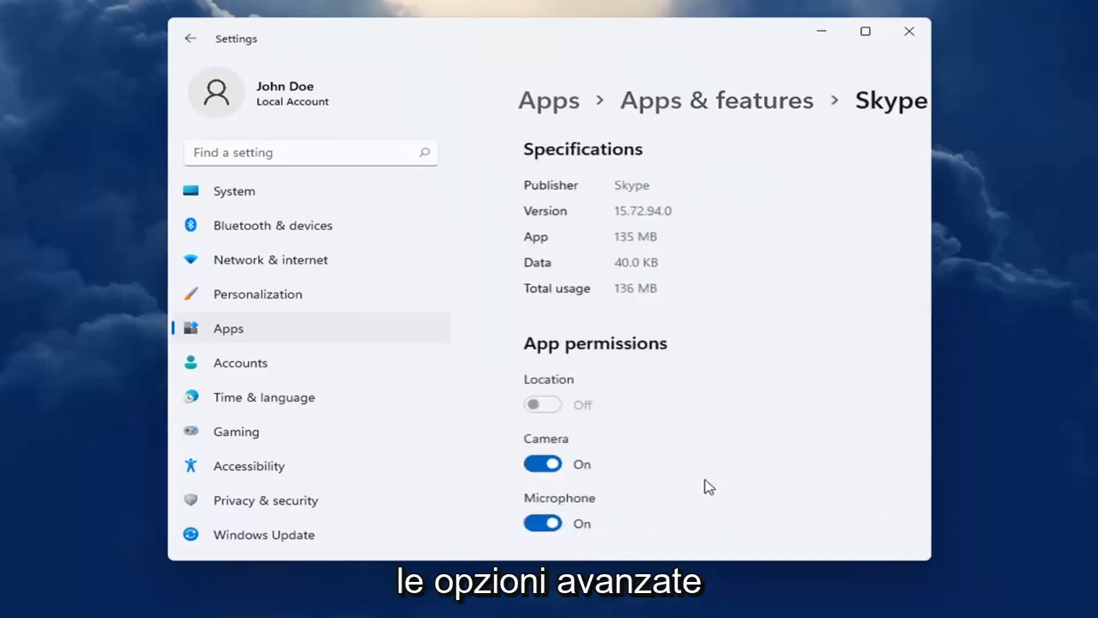
scroll("down", 3)
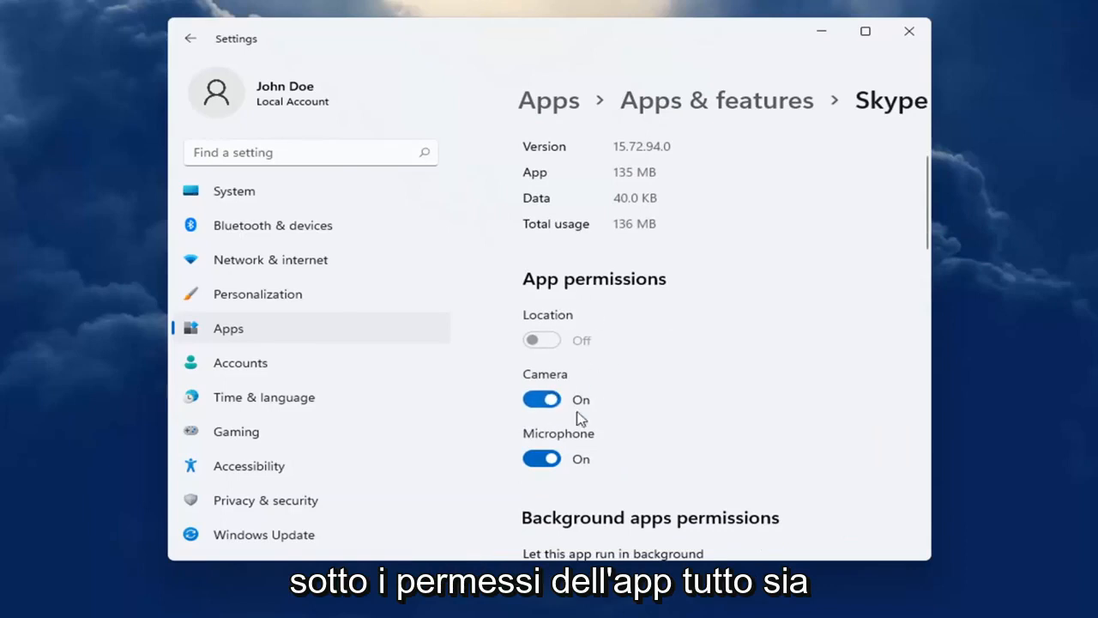
mouse_move(569, 496)
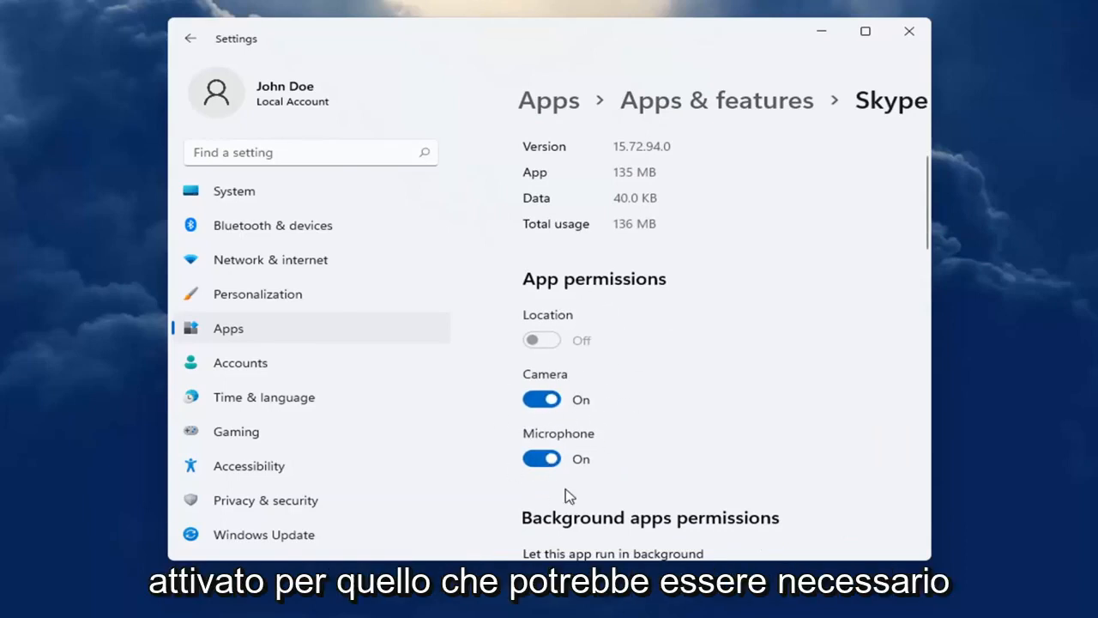
mouse_move(336, 432)
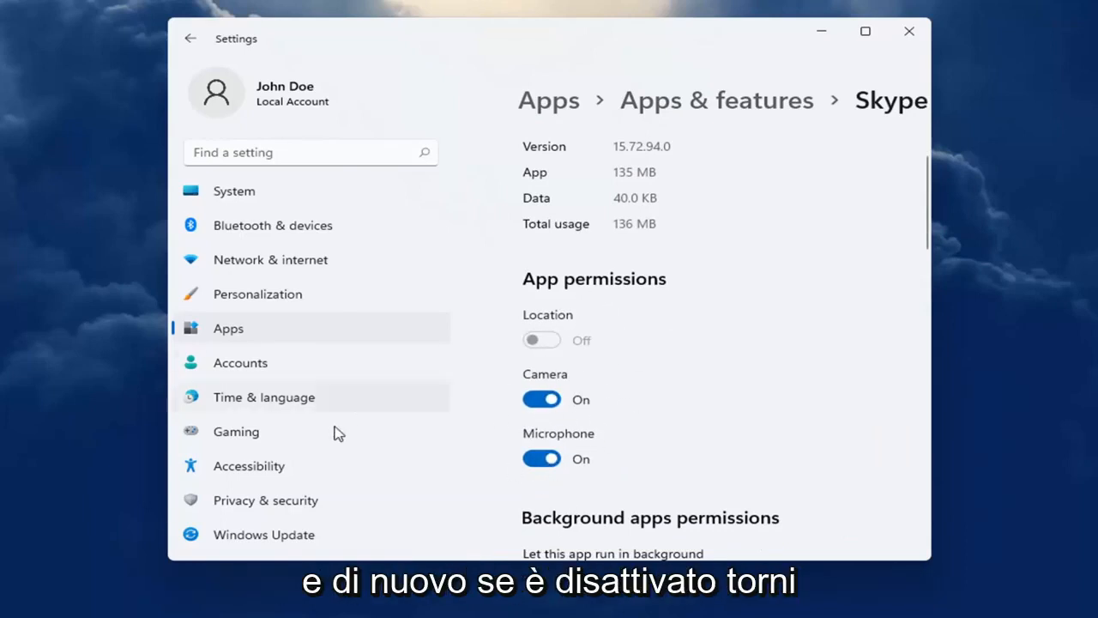